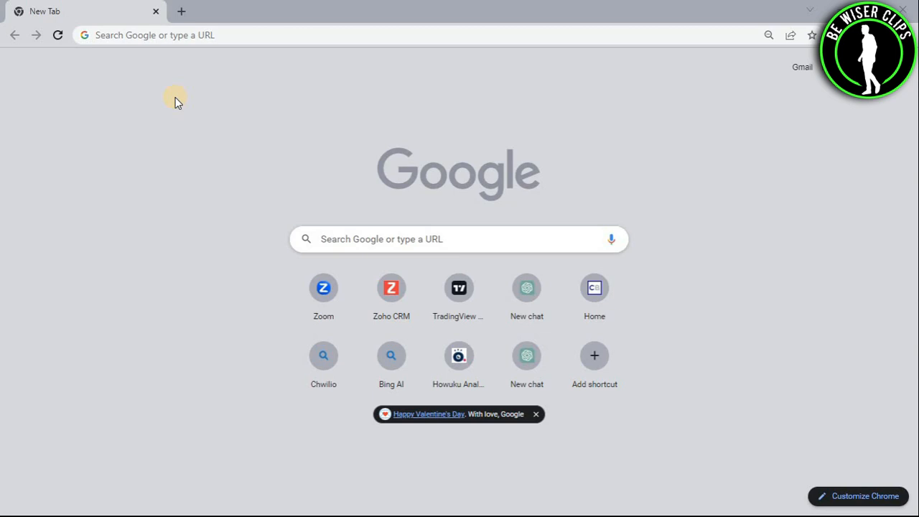
pyautogui.moveTo(218, 103)
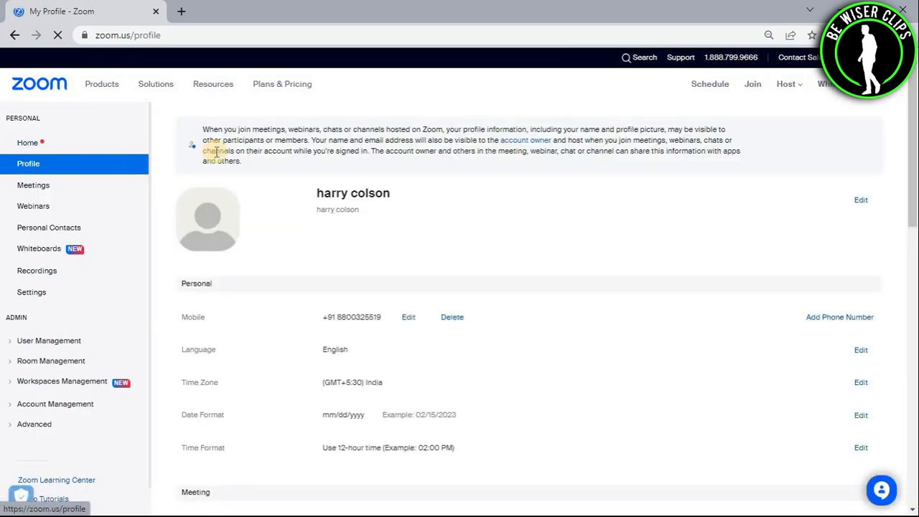
# - Begin editing the profile's Time Zone, currently set to India (GMT+5:30)
pyautogui.scroll(-3)
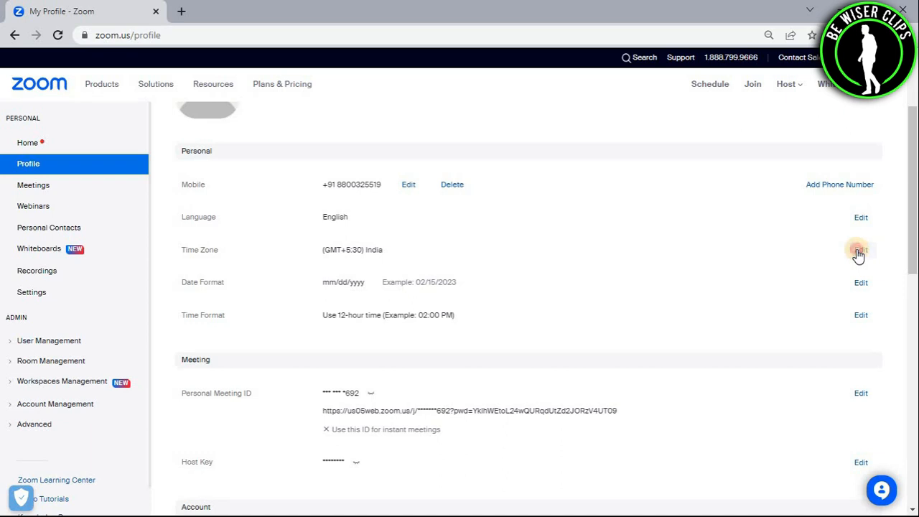
pyautogui.click(861, 249)
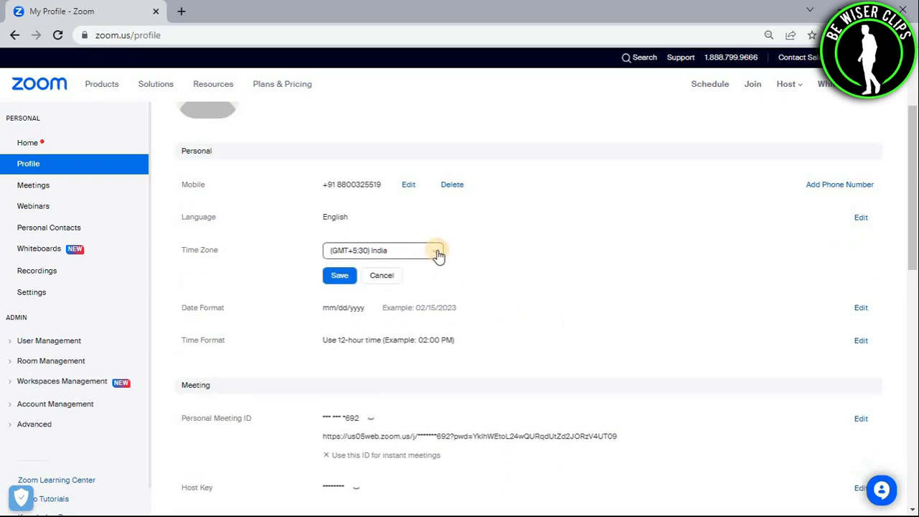
# - Select (GMT+6:00) Astana, Dhaka from the time zone list
pyautogui.click(434, 250)
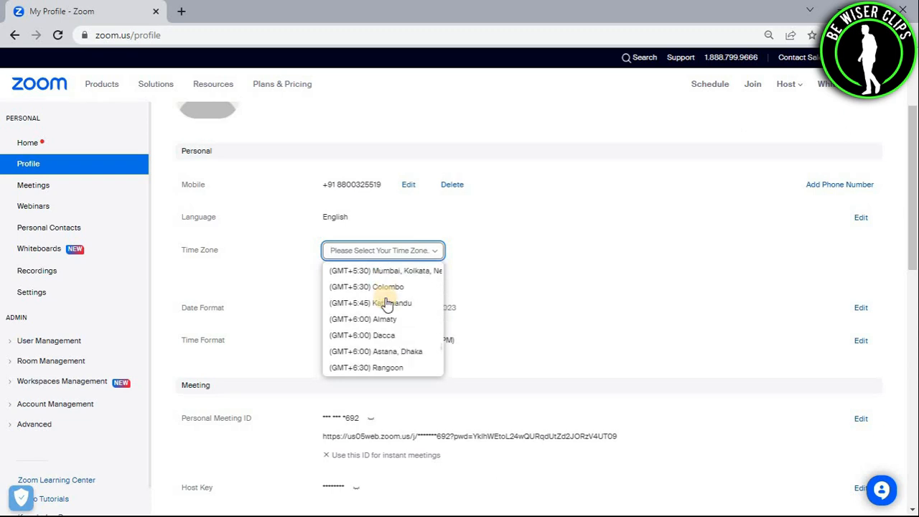
pyautogui.scroll(-3)
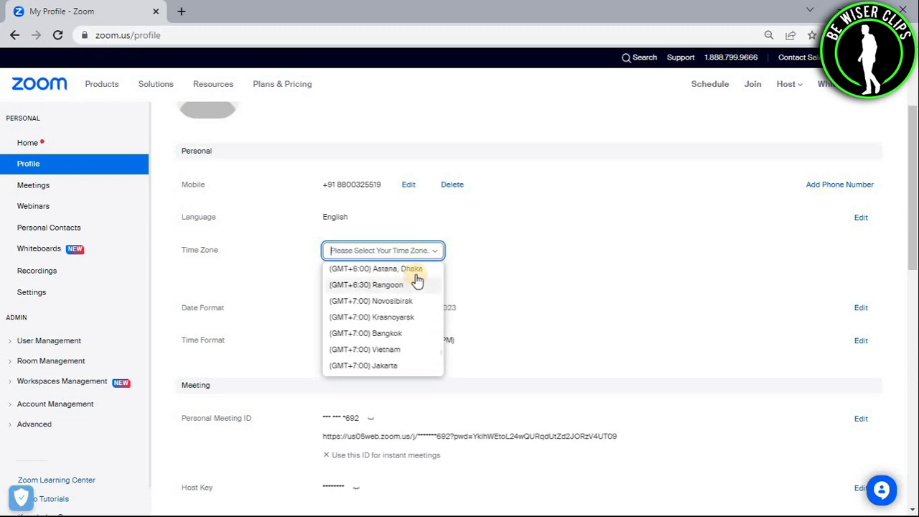
pyautogui.click(373, 269)
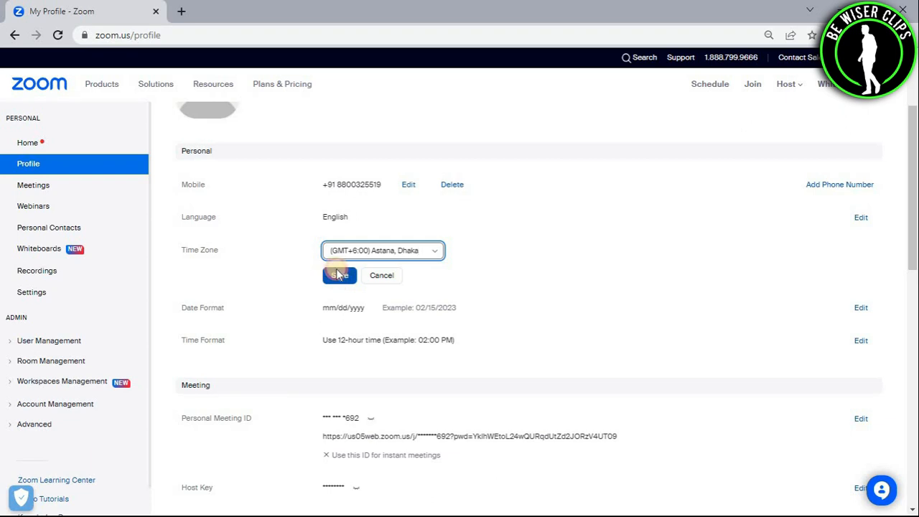
# - Save the profile with the time zone now (GMT+6:00) Astana, Dhaka
pyautogui.click(339, 276)
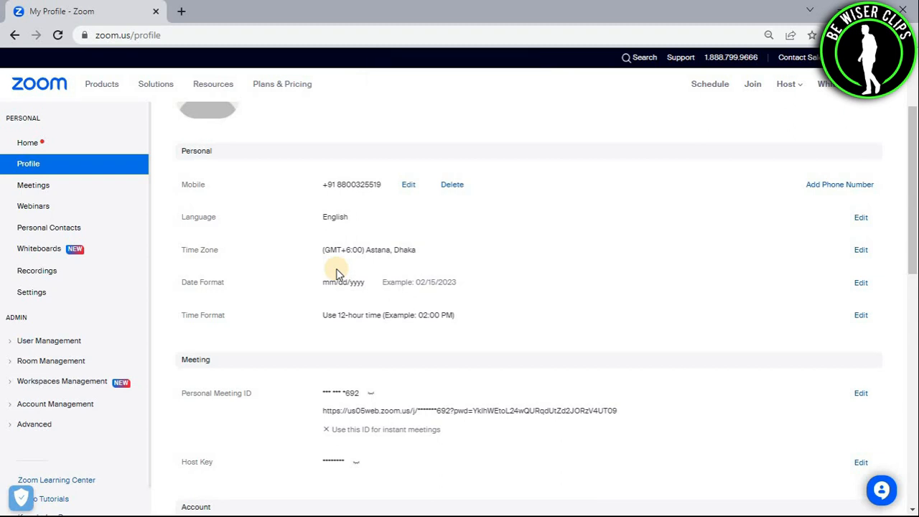
pyautogui.scroll(3)
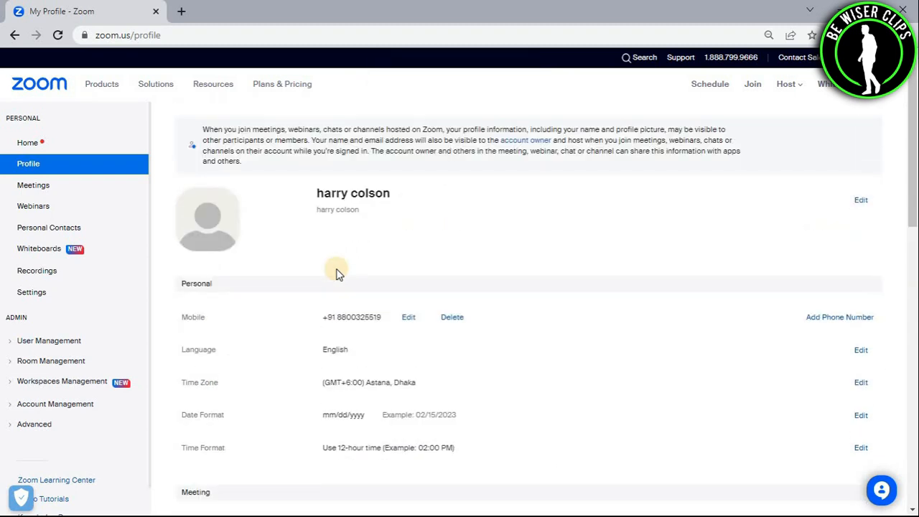